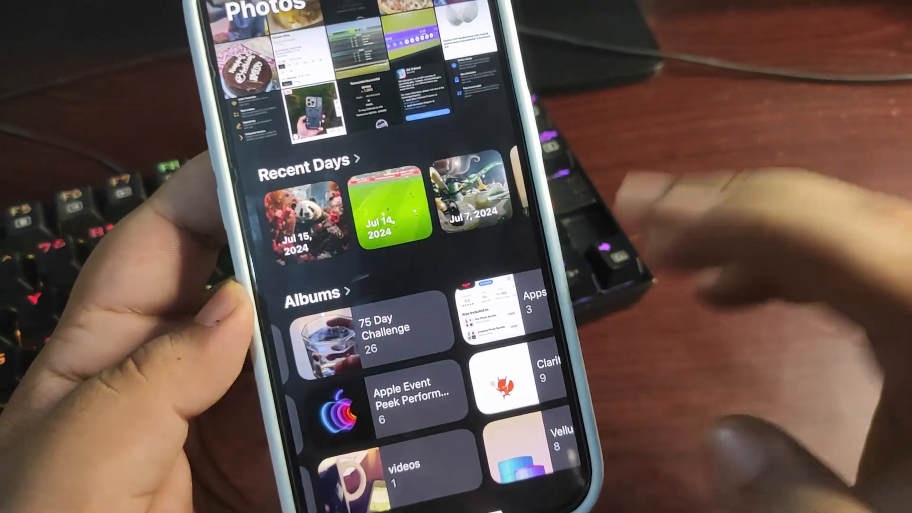
# Scroll to the bottom of the Photos library and open Customize & Reorder
pyautogui.scroll(-3)
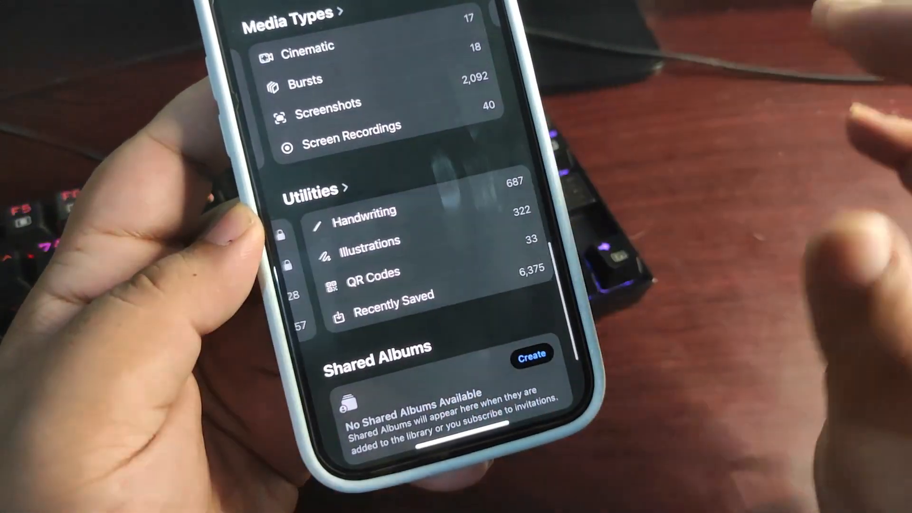
pyautogui.scroll(-3)
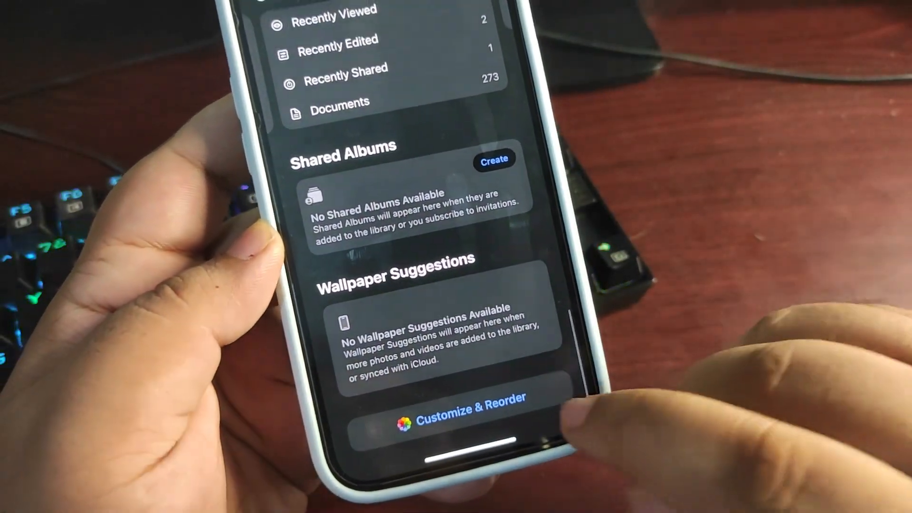
pyautogui.click(458, 406)
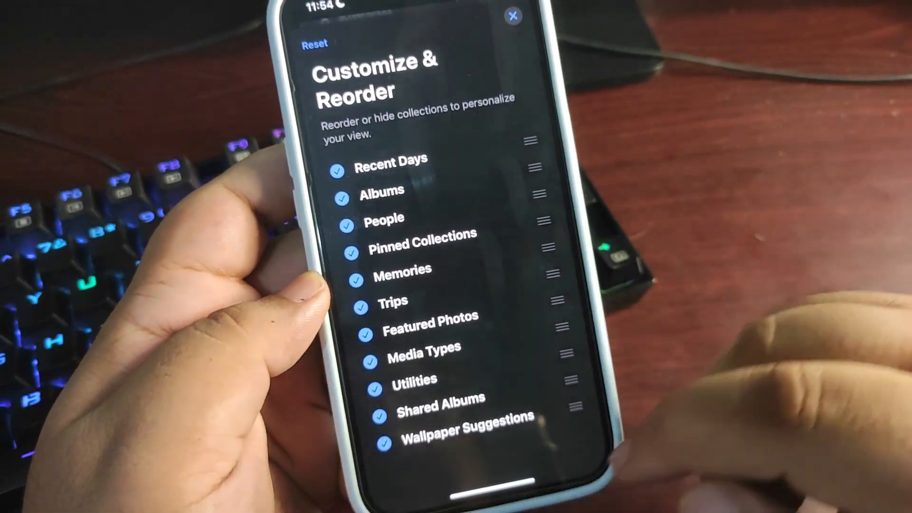
# Close the Customize & Reorder collection list and return to the Home Screen
pyautogui.click(514, 18)
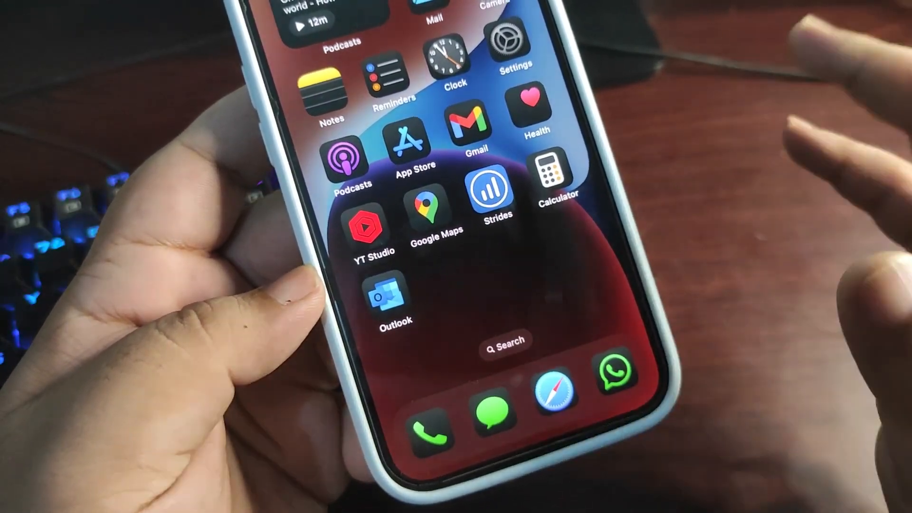
# Swipe left through every Home Screen page to the App Library's alphabetical list
pyautogui.hscroll(-3)
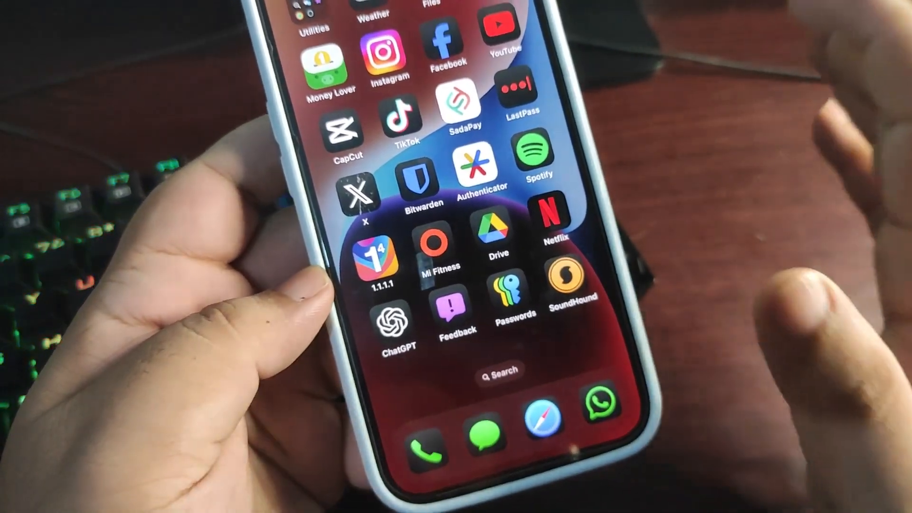
pyautogui.hscroll(-3)
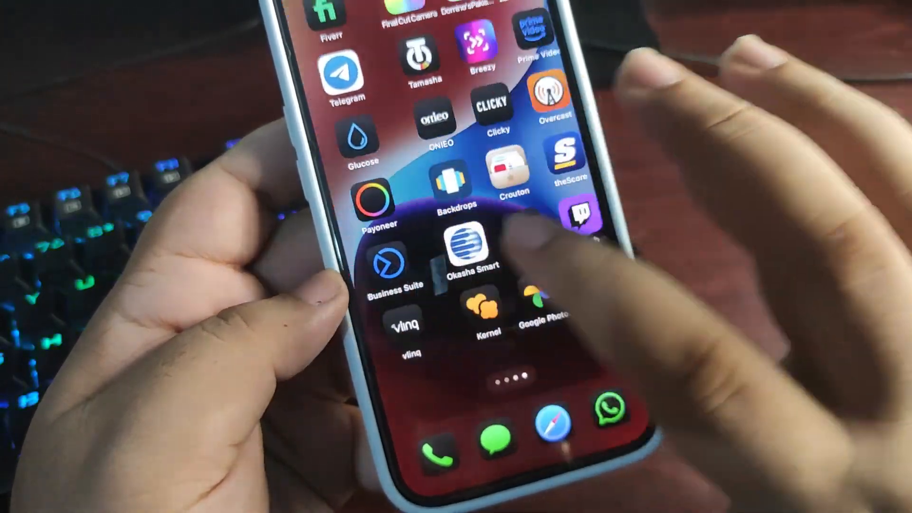
pyautogui.hscroll(-3)
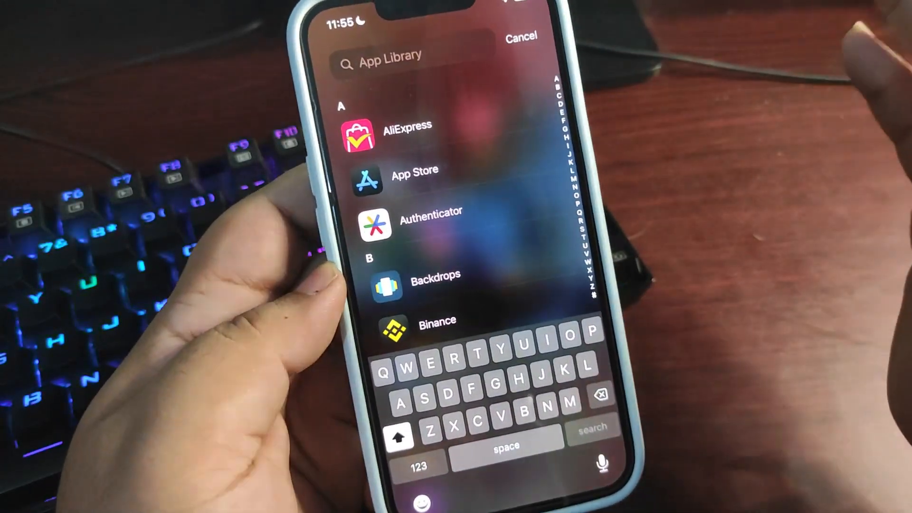
# Cancel the App Library search, bring back the alphabetical list, and launch Feedback
pyautogui.click(519, 36)
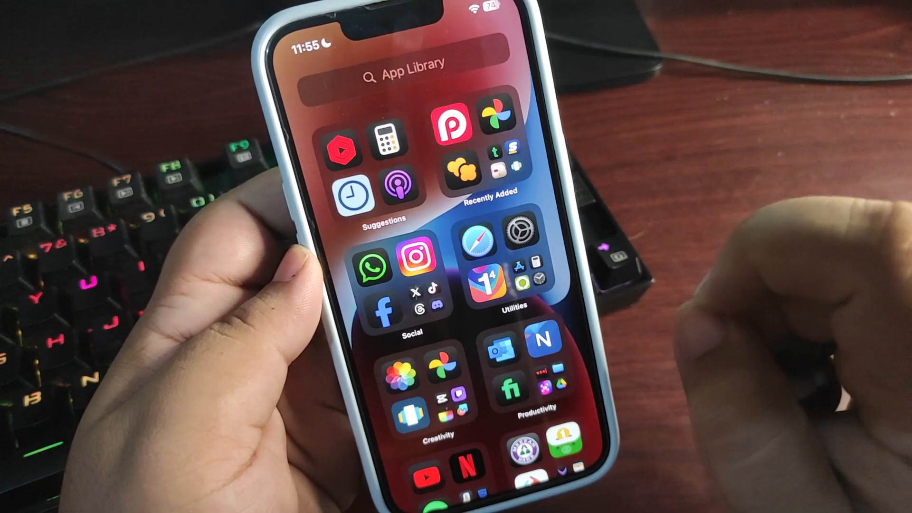
pyautogui.click(407, 79)
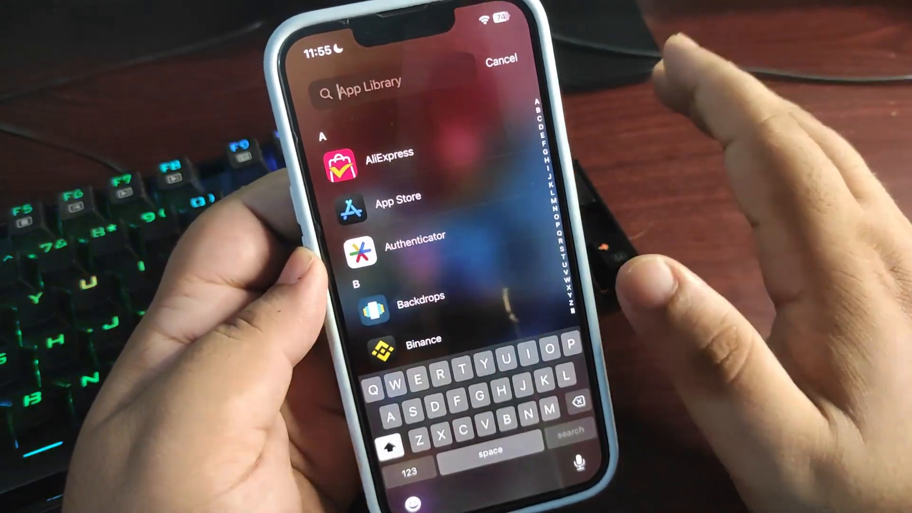
pyautogui.click(501, 60)
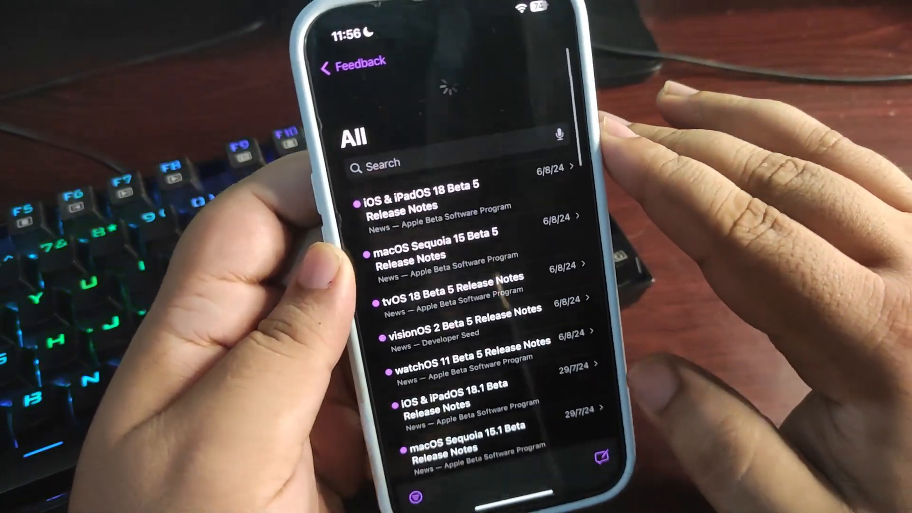
# Scroll the Feedback release notes, then get to Geekbench 6's CPU benchmark page
pyautogui.scroll(-3)
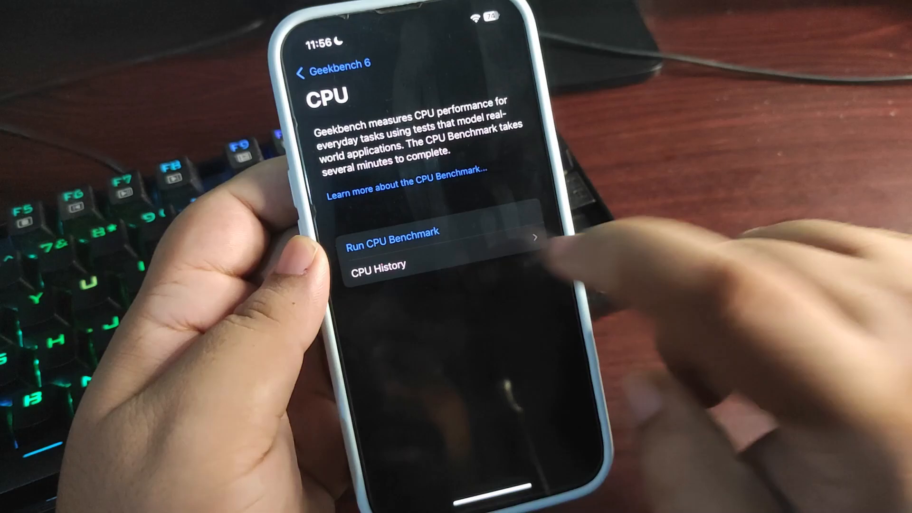
pyautogui.click(384, 264)
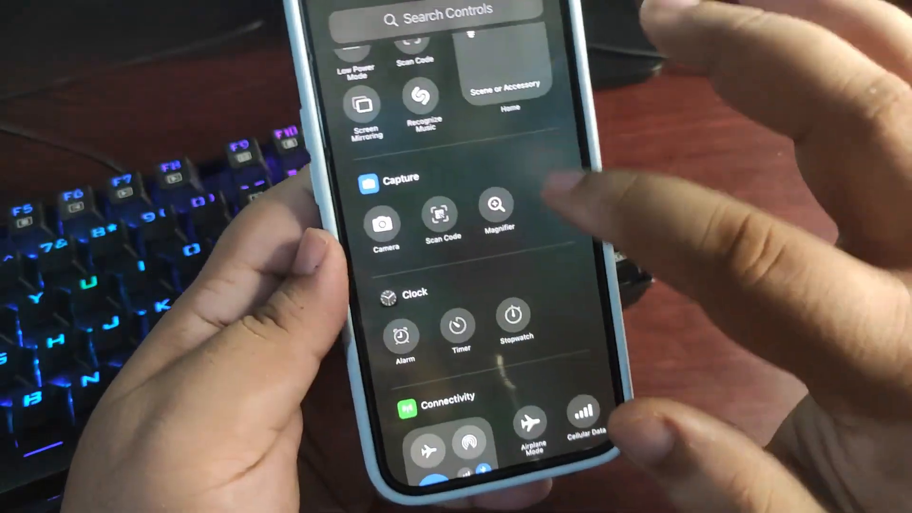
# Scroll the Control Center controls gallery and launch Home's What's New introduction
pyautogui.scroll(-3)
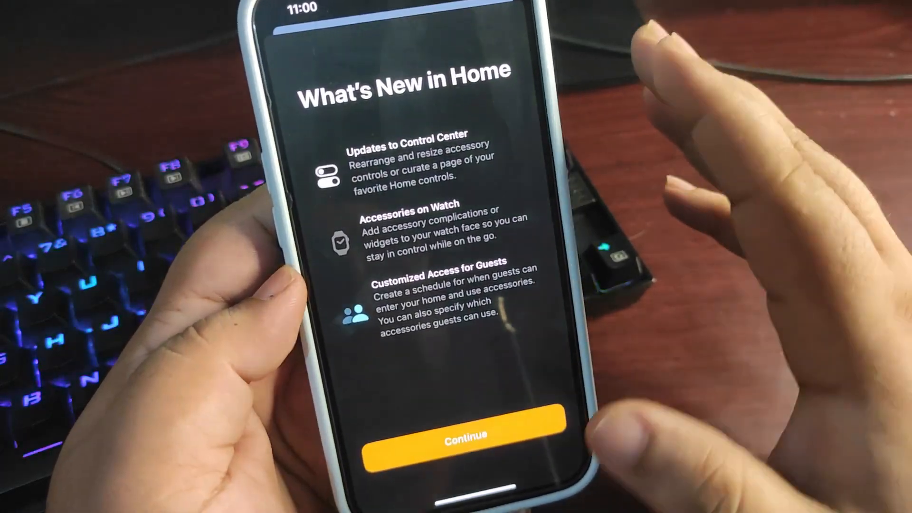
# Dismiss What's New in Home and show the Home Screen's Add Widget, Customize, Edit Pages options
pyautogui.click(458, 434)
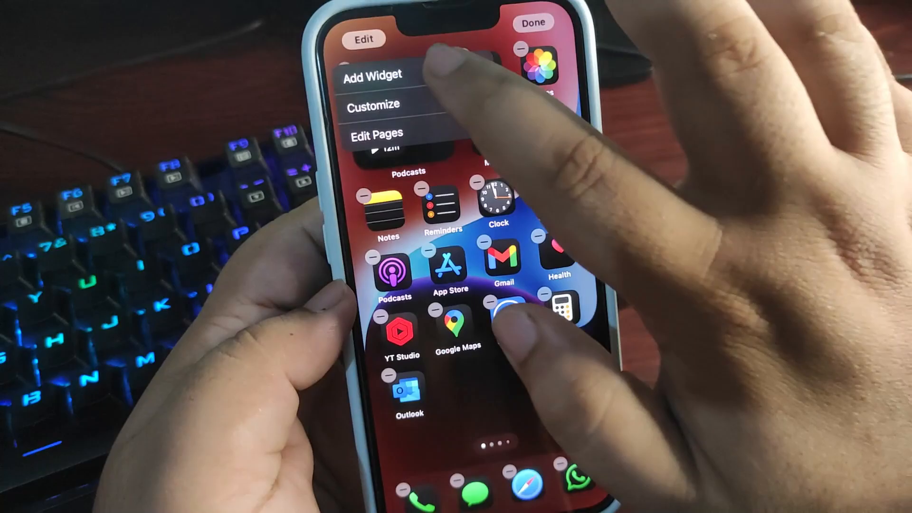
# Browse the widget gallery to Journal Streaks, then enter 475 in Calculator
pyautogui.click(374, 75)
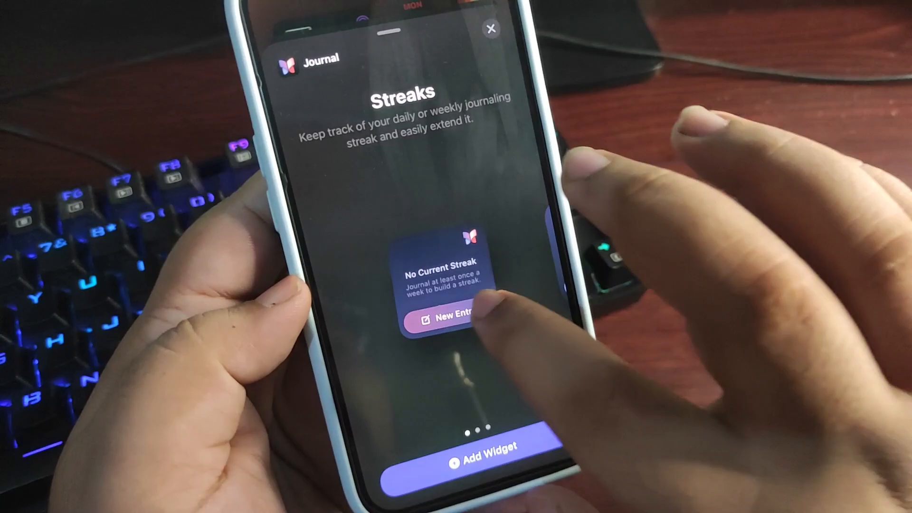
pyautogui.hscroll(-3)
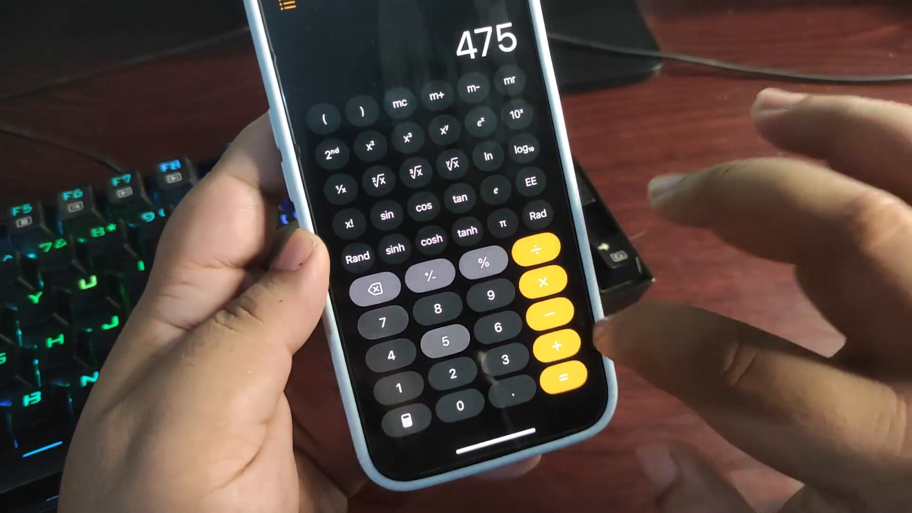
# Multiply 475 by 100 to get 47,500, then enter +1
pyautogui.click(401, 373)
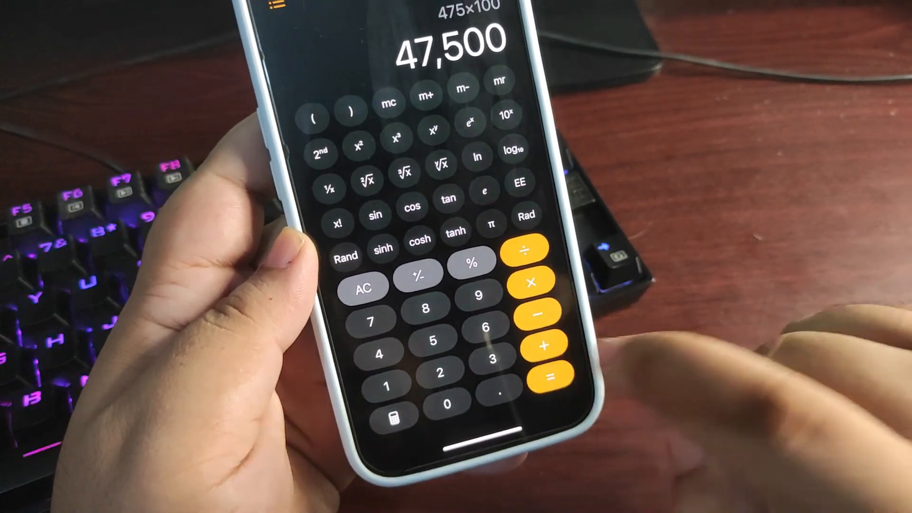
pyautogui.click(543, 346)
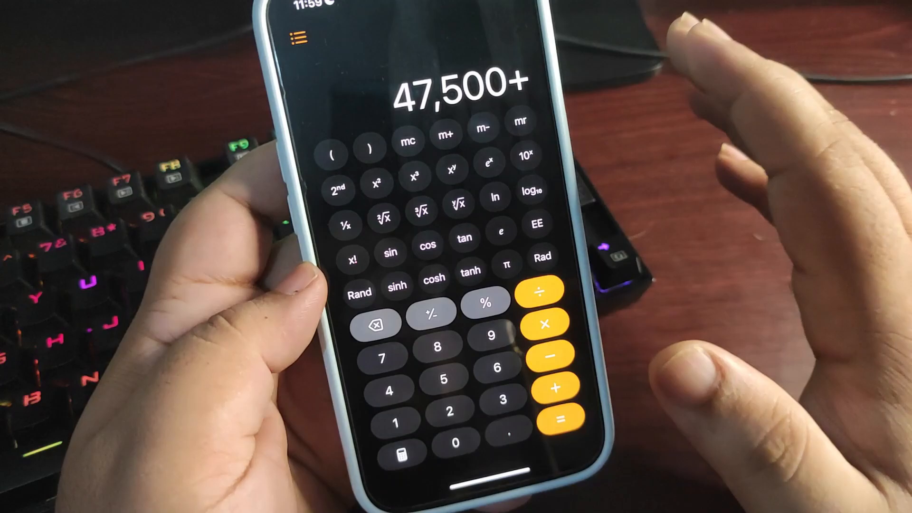
pyautogui.click(399, 399)
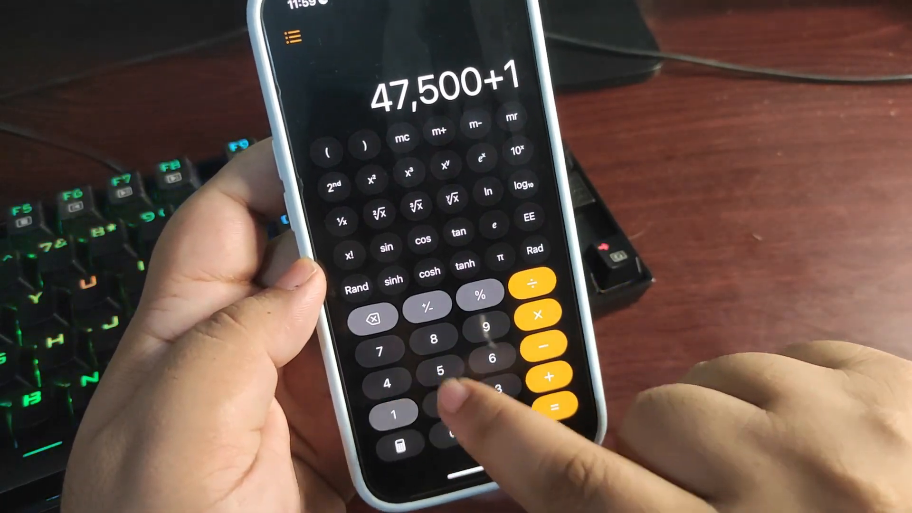